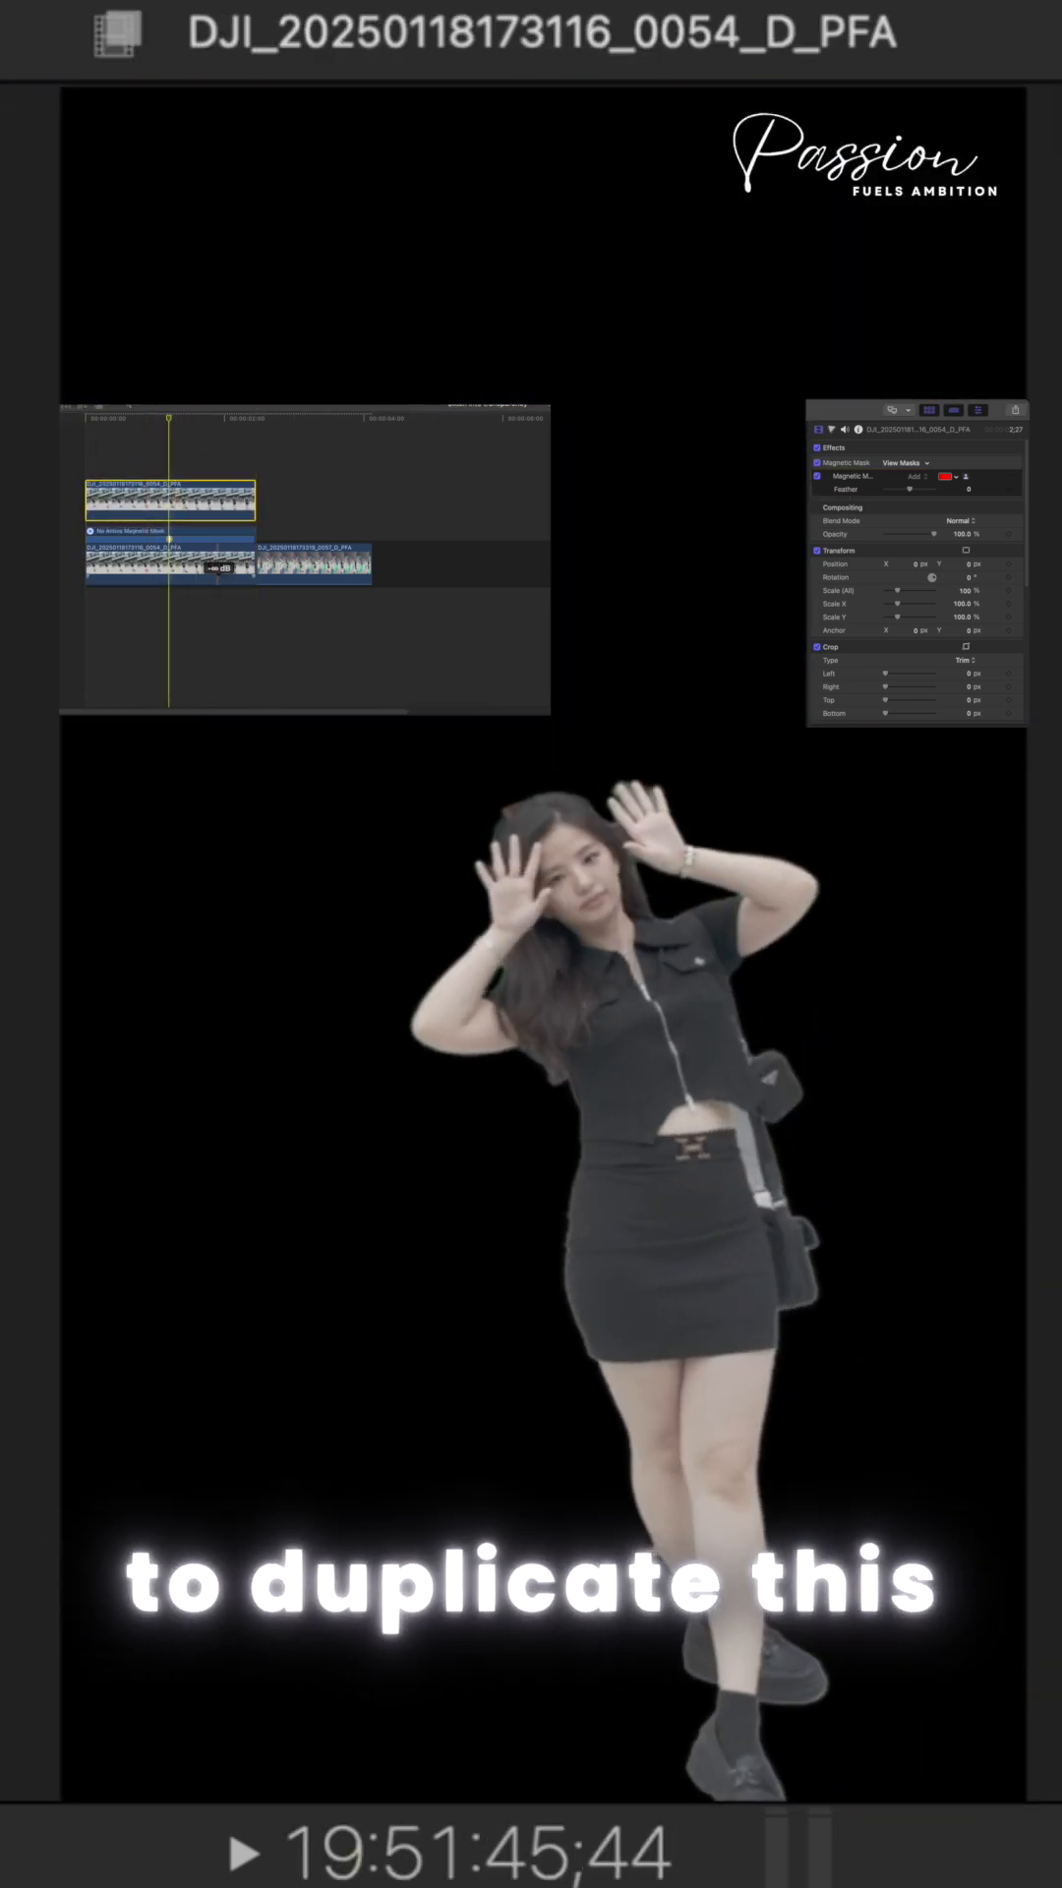
# Duplicate the masked dancer clip onto a connected layer above it in the timeline
pyautogui.rightClick(169, 500)
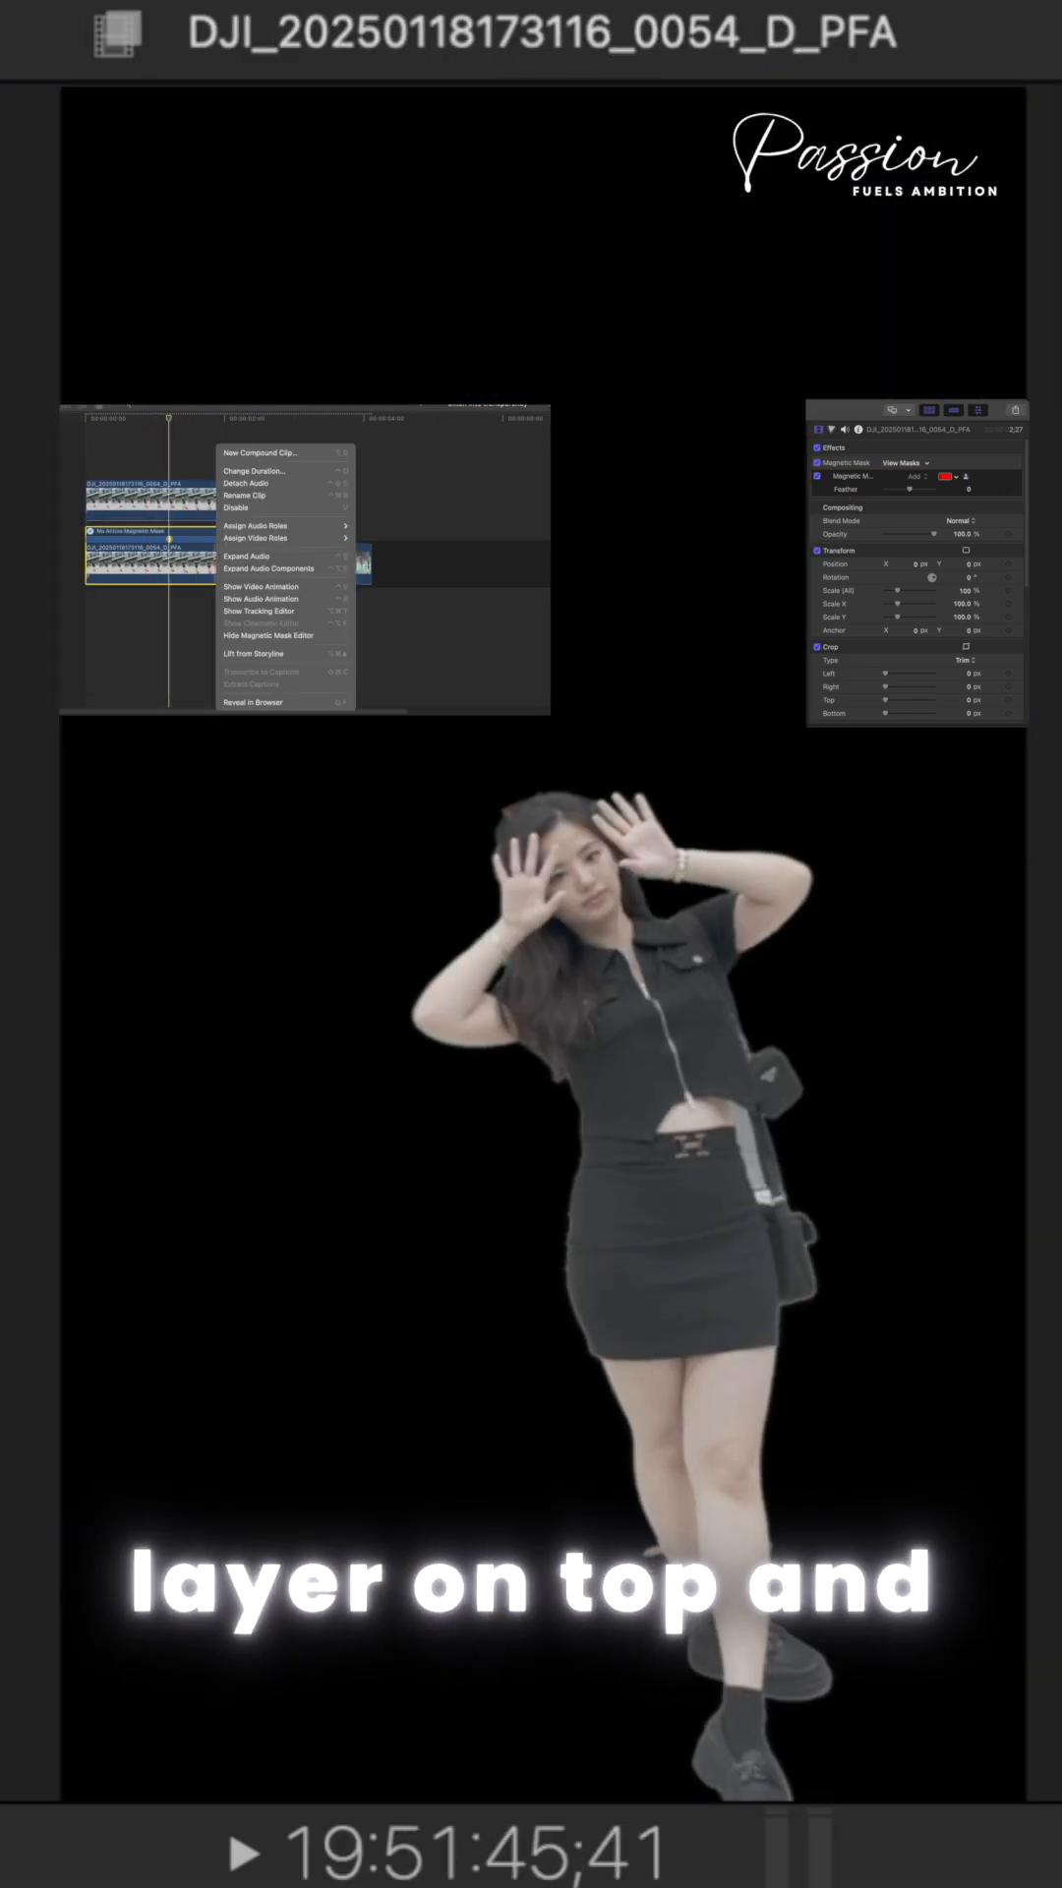
pyautogui.click(256, 452)
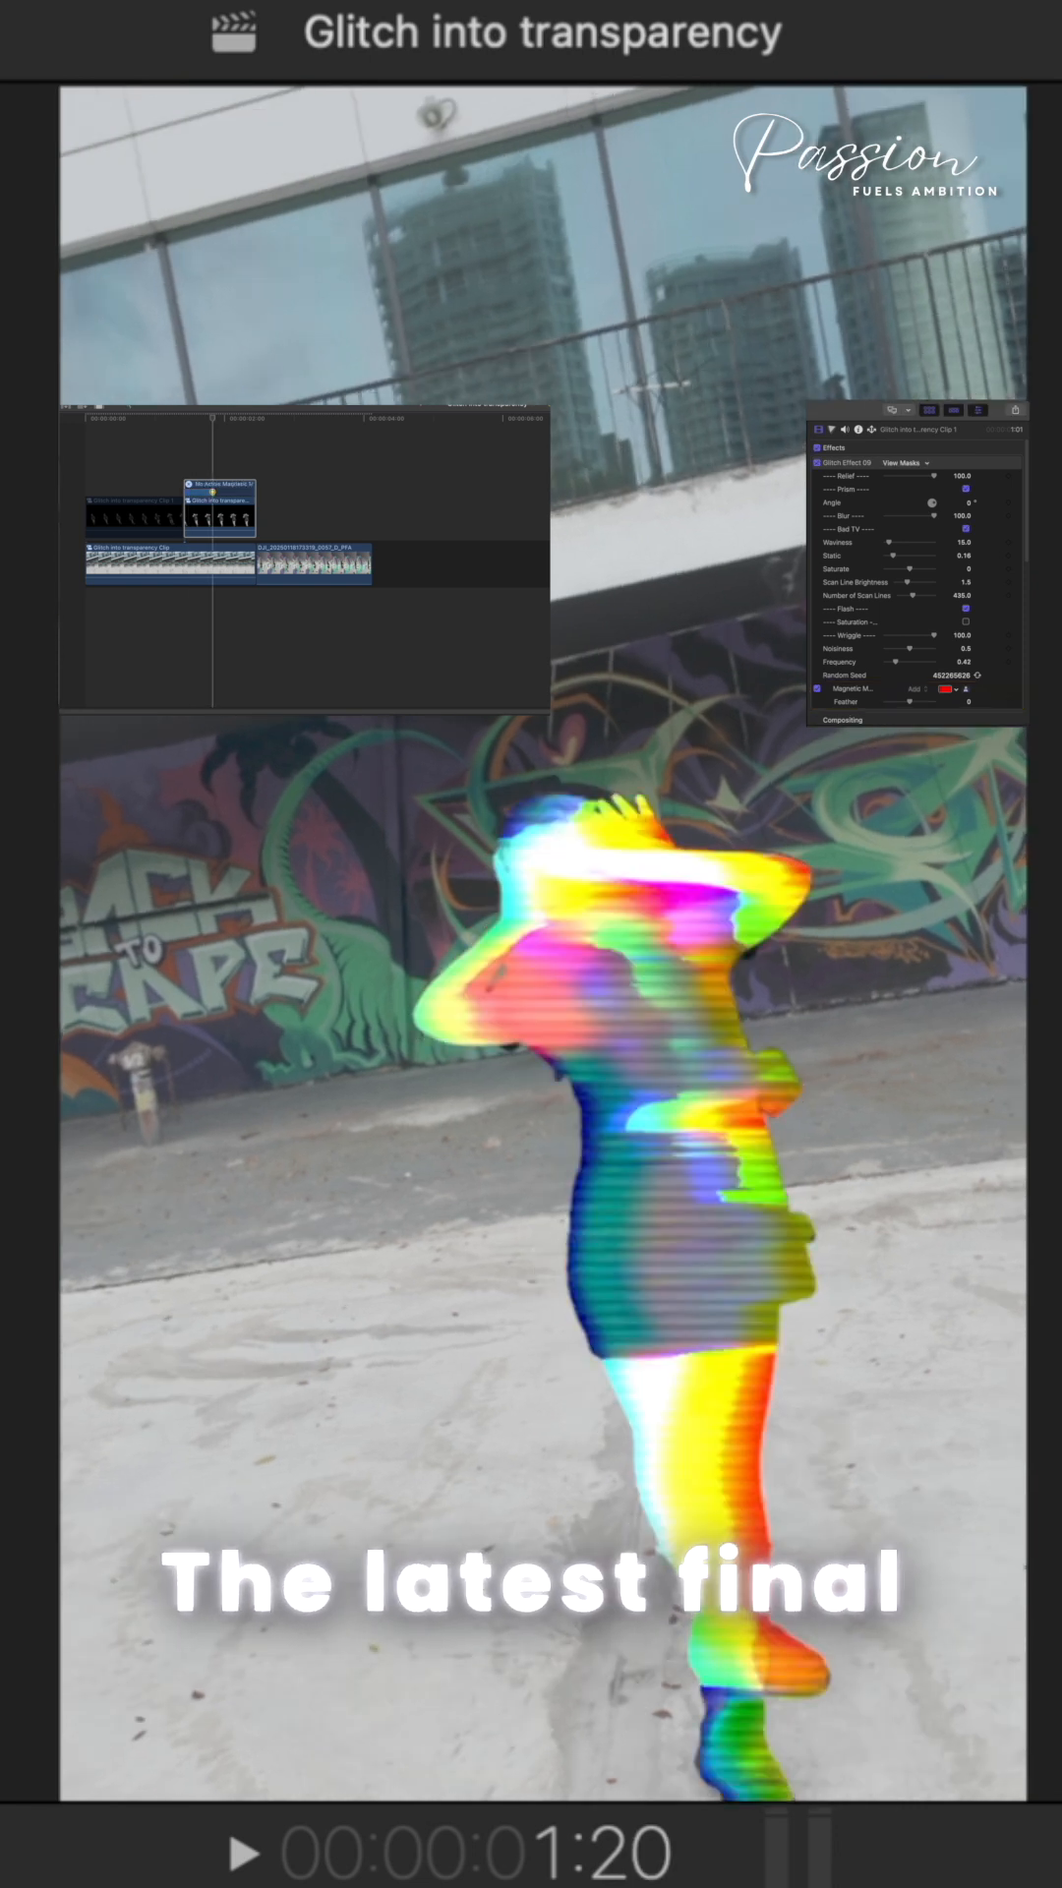
# Play back the composite to review the dancer's scan-lined glitch transparency over the street
pyautogui.click(246, 1853)
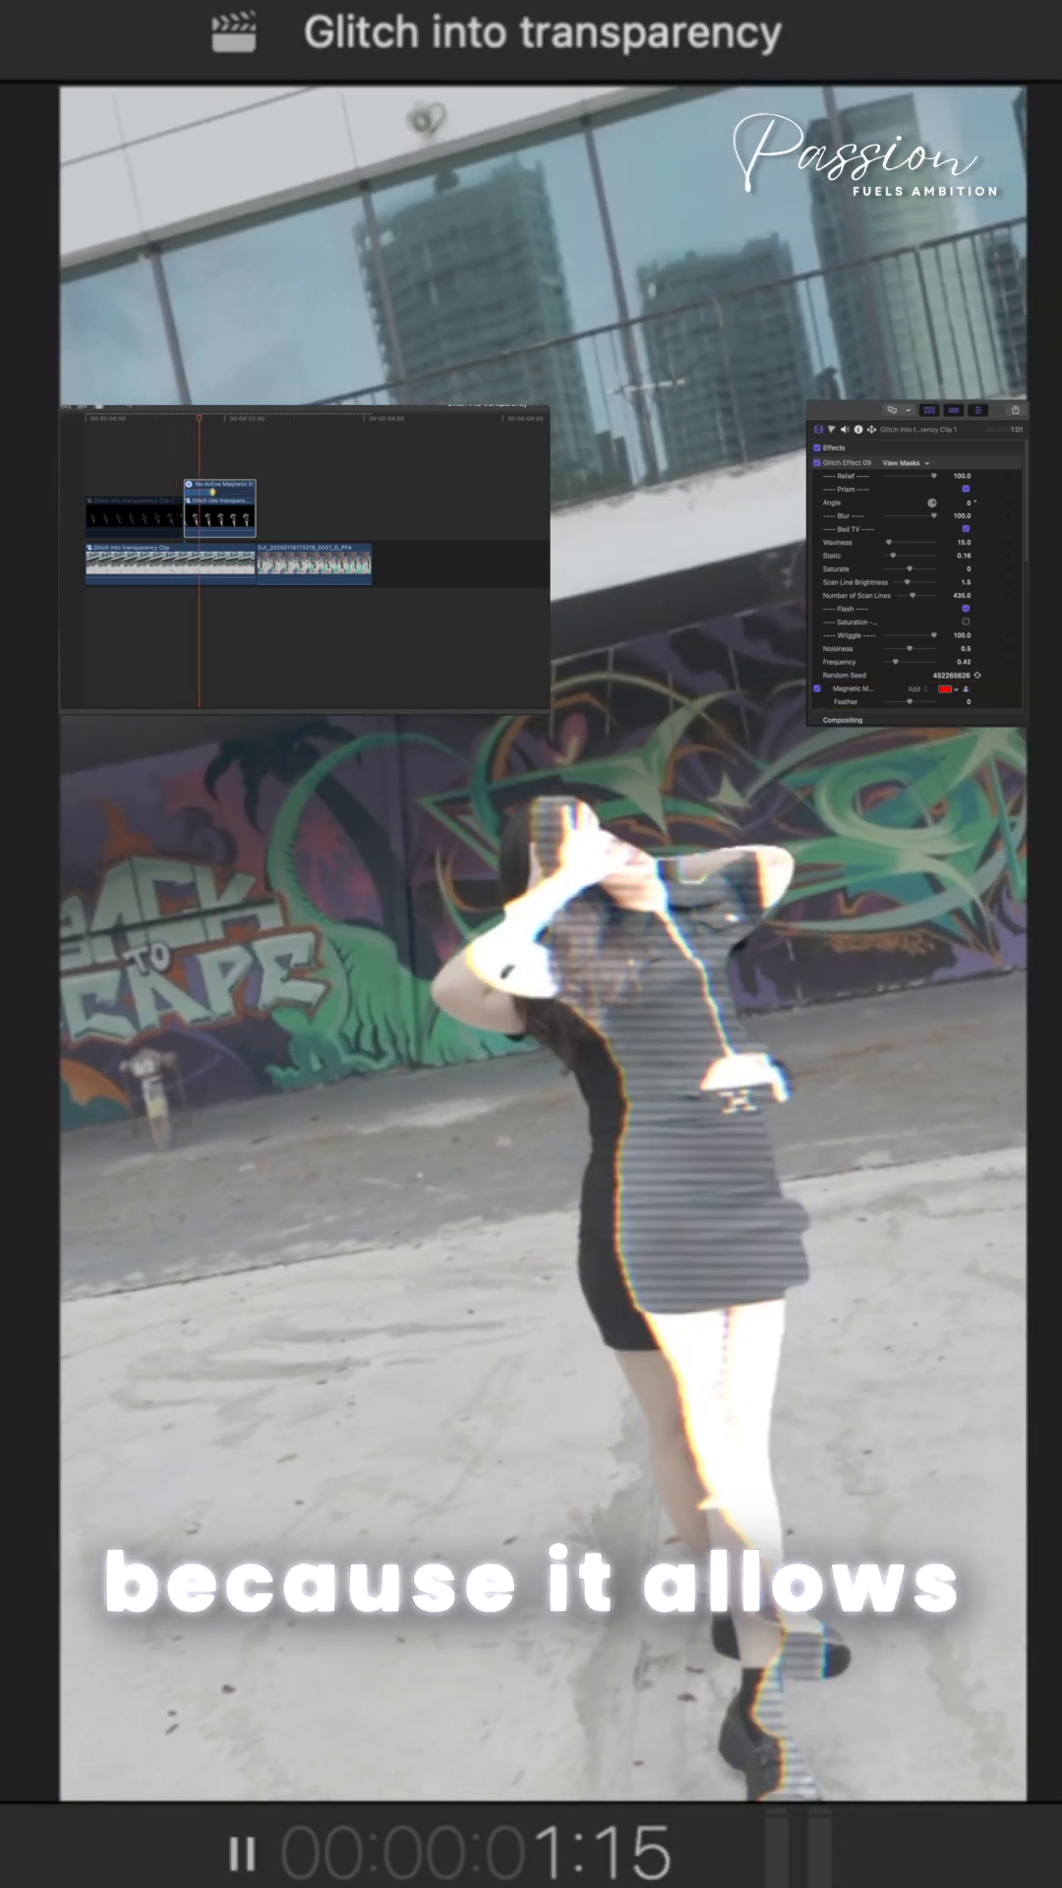